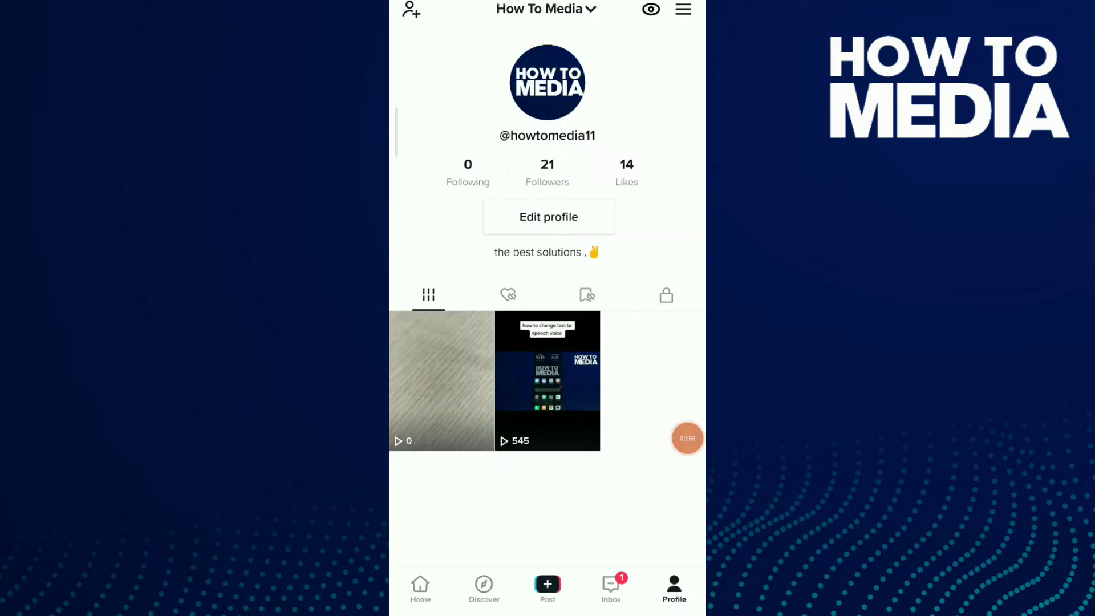
# - Open the unviewed wood-texture video on the profile to delete it
pyautogui.click(441, 382)
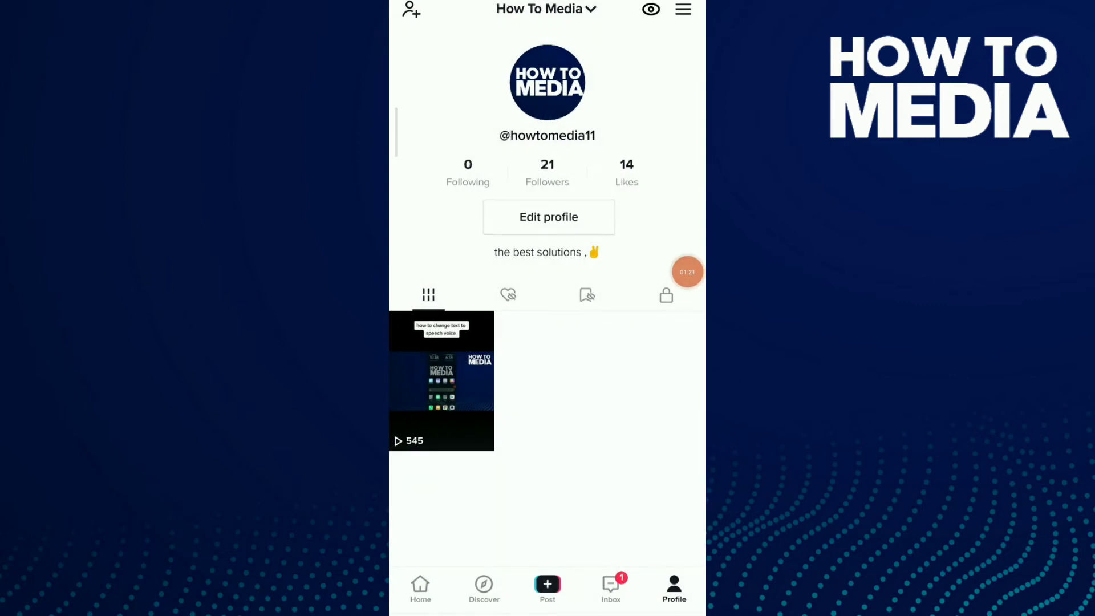
# - Start a new post and upload the wood-texture clip from the phone's videos
pyautogui.click(547, 587)
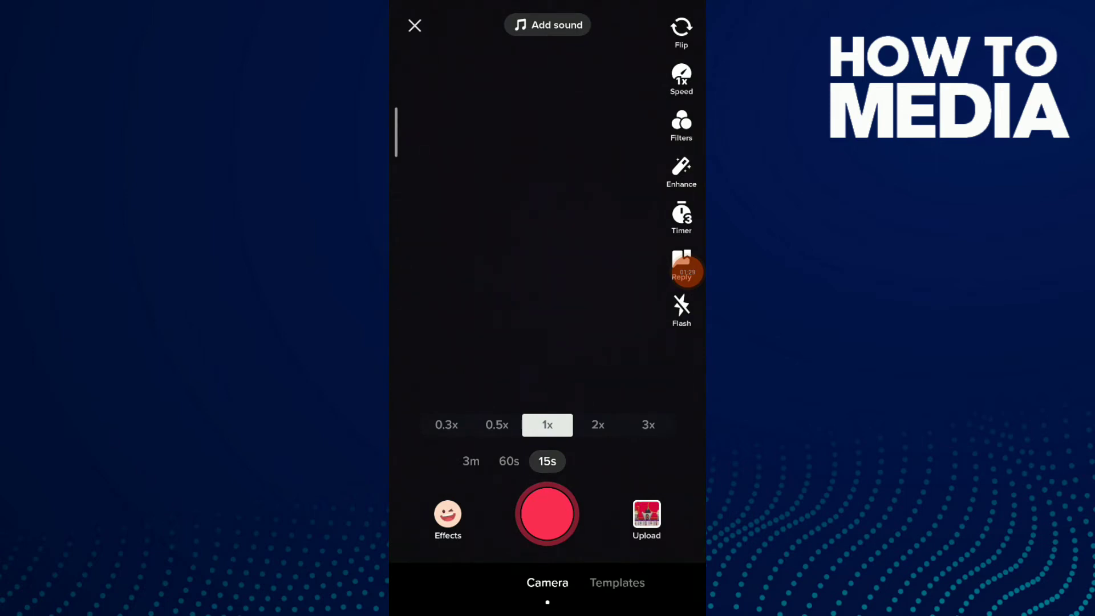
pyautogui.click(645, 513)
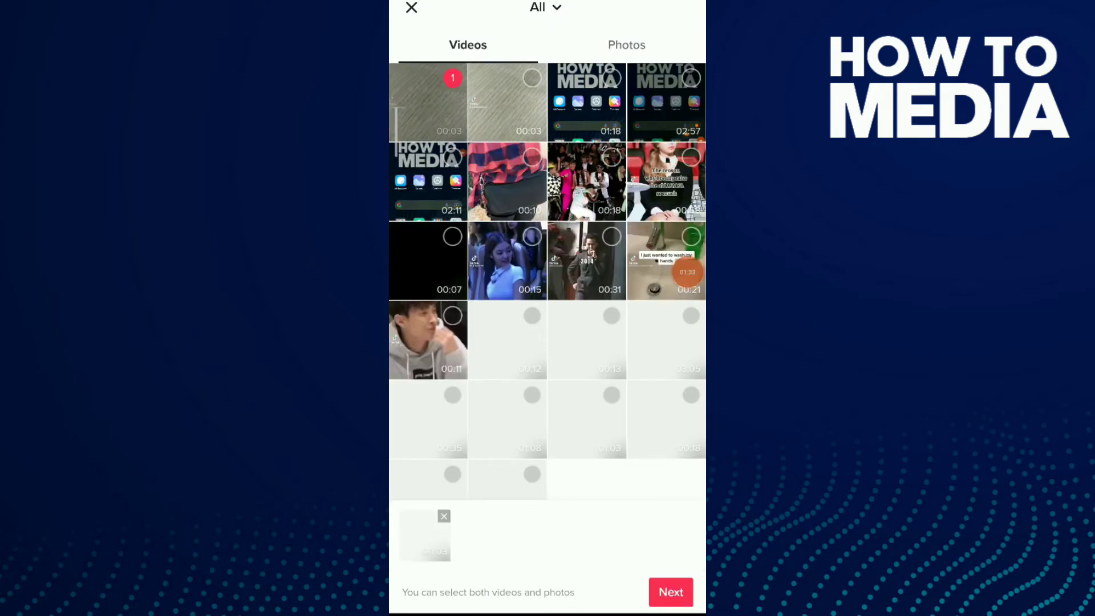
# - Continue to the editor with the selected wood-texture clip
pyautogui.click(670, 591)
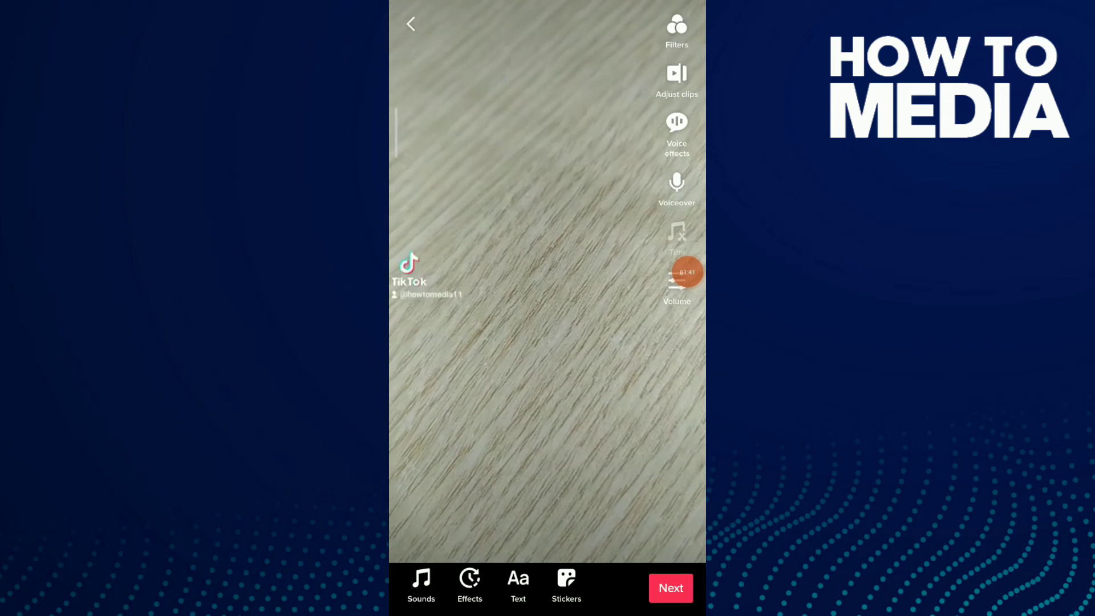
# - Add the Texas Blues Bed 30 commercial sound to the clip
pyautogui.click(421, 588)
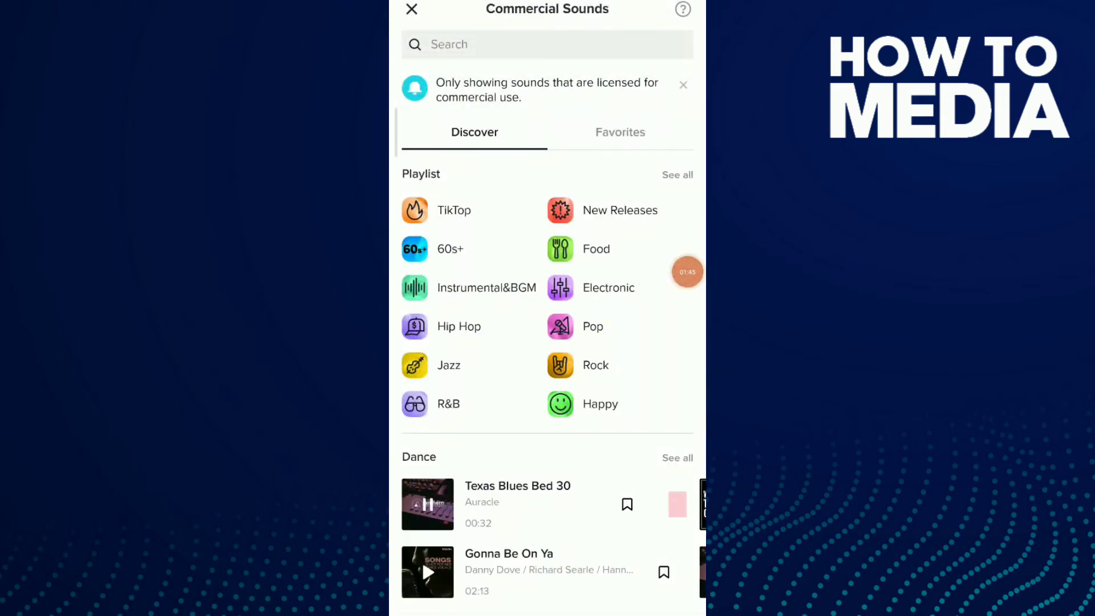
pyautogui.click(412, 9)
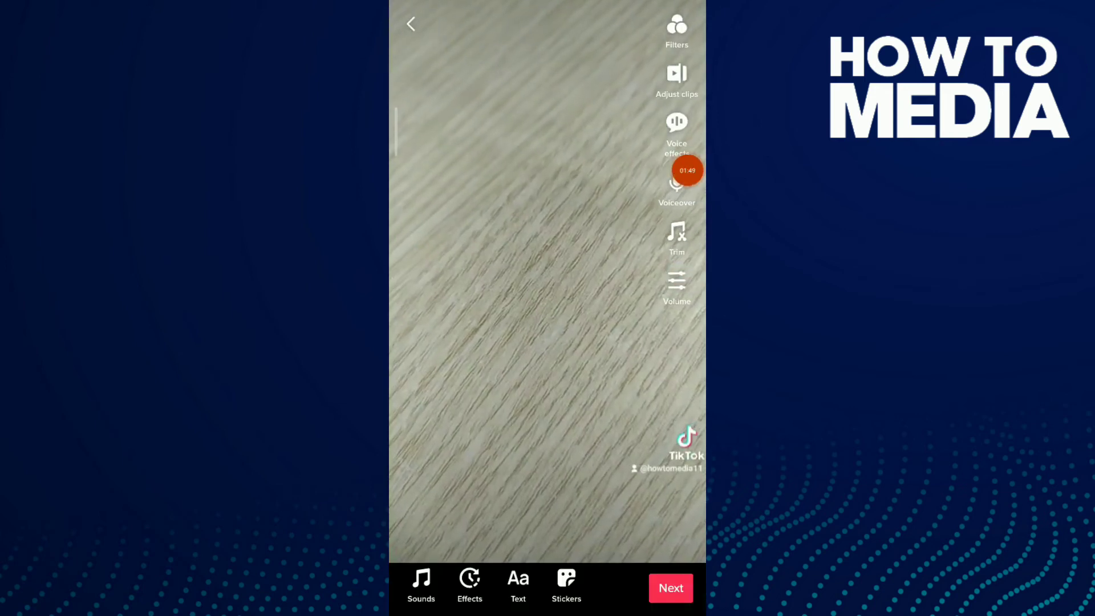
# - Set Added sound volume to 0 and Original sound to 182%, then proceed to posting
pyautogui.click(675, 286)
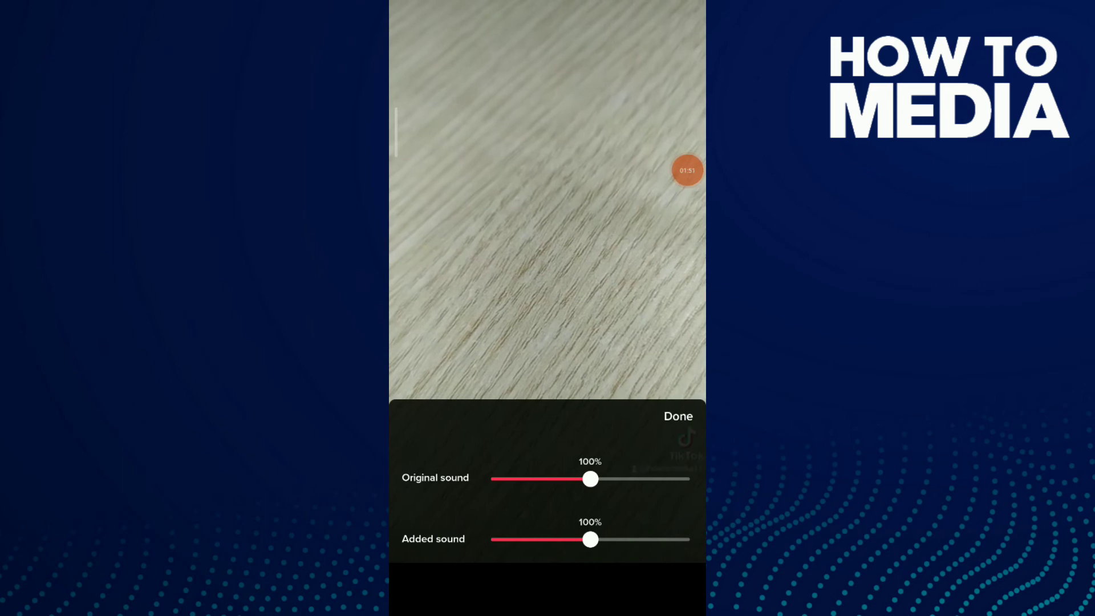
pyautogui.moveTo(590, 538); pyautogui.dragTo(490, 539)
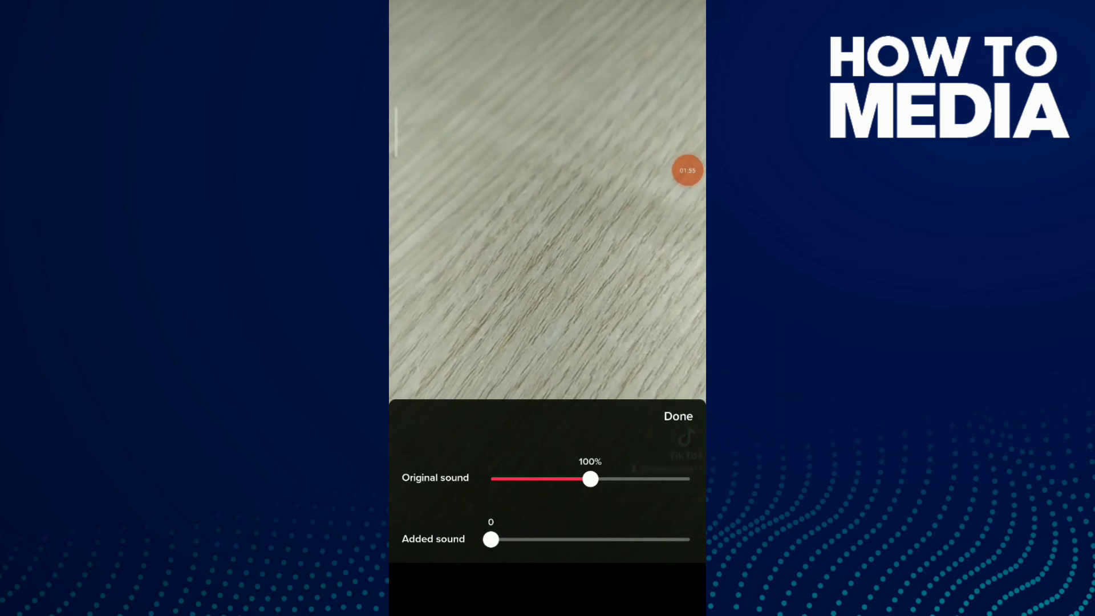
pyautogui.moveTo(591, 480); pyautogui.dragTo(617, 479)
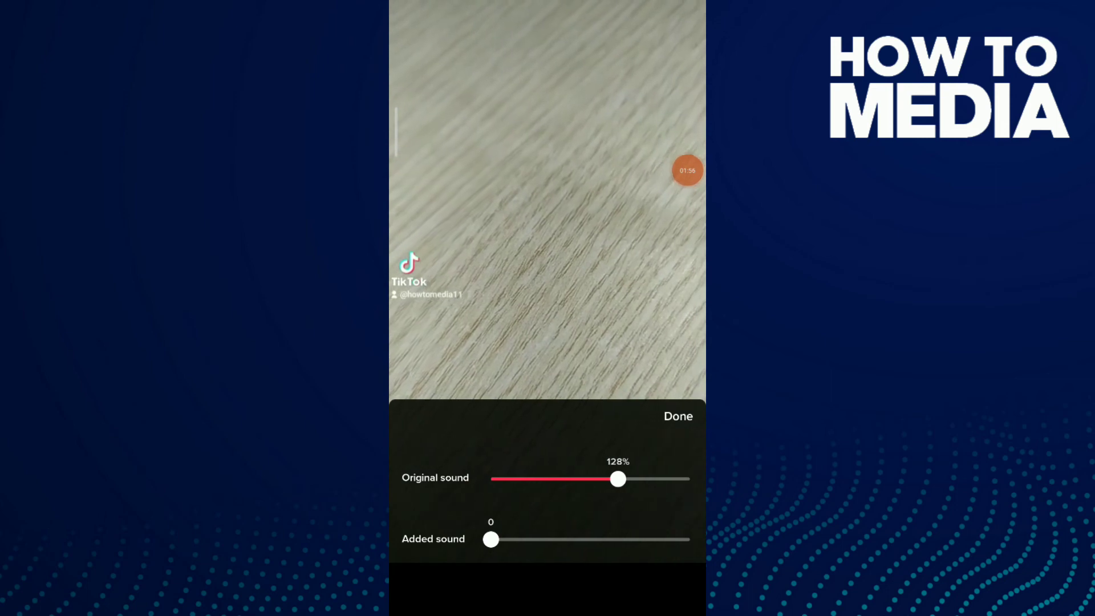
pyautogui.moveTo(618, 480); pyautogui.dragTo(671, 479)
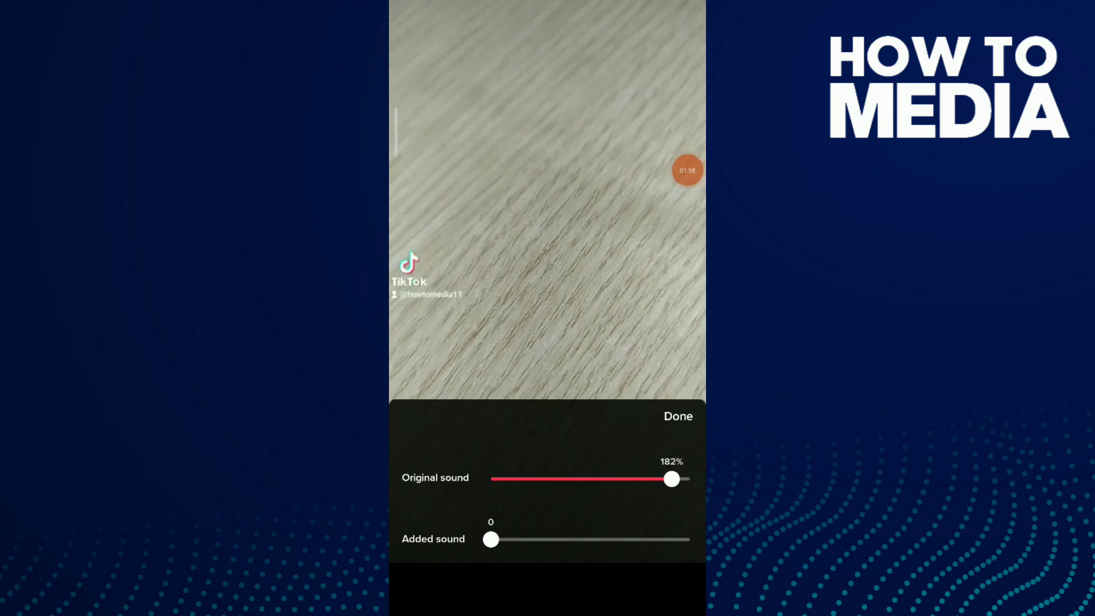
pyautogui.click(677, 417)
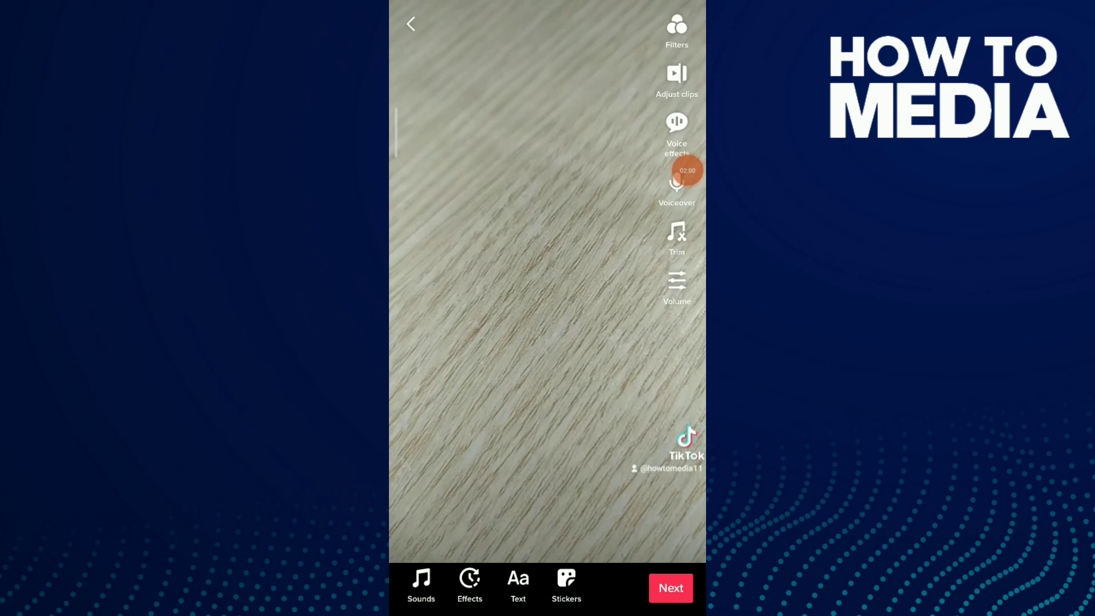
pyautogui.click(670, 588)
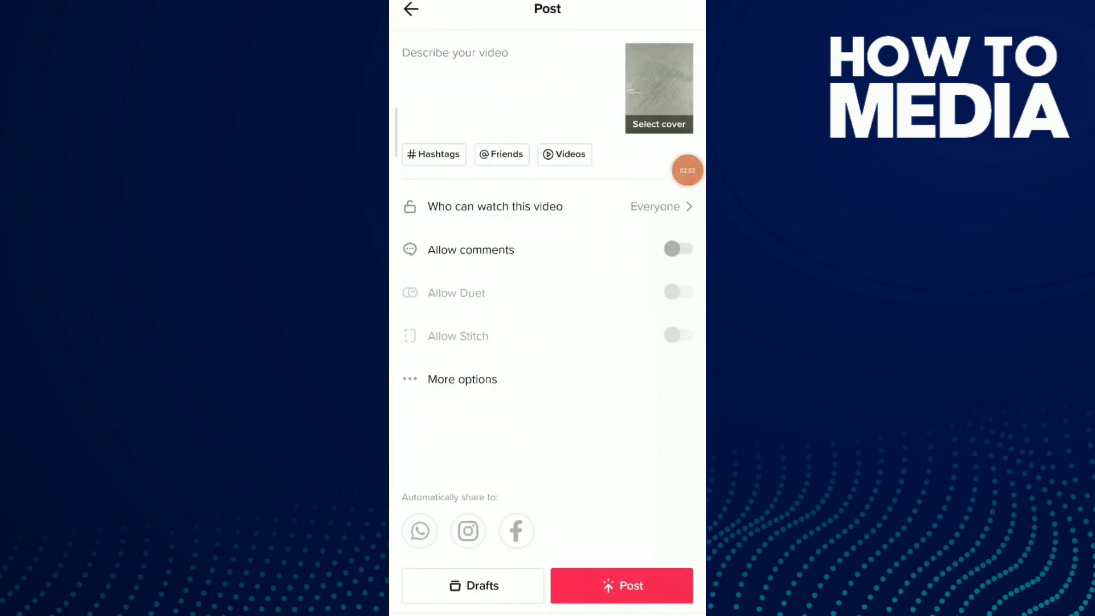